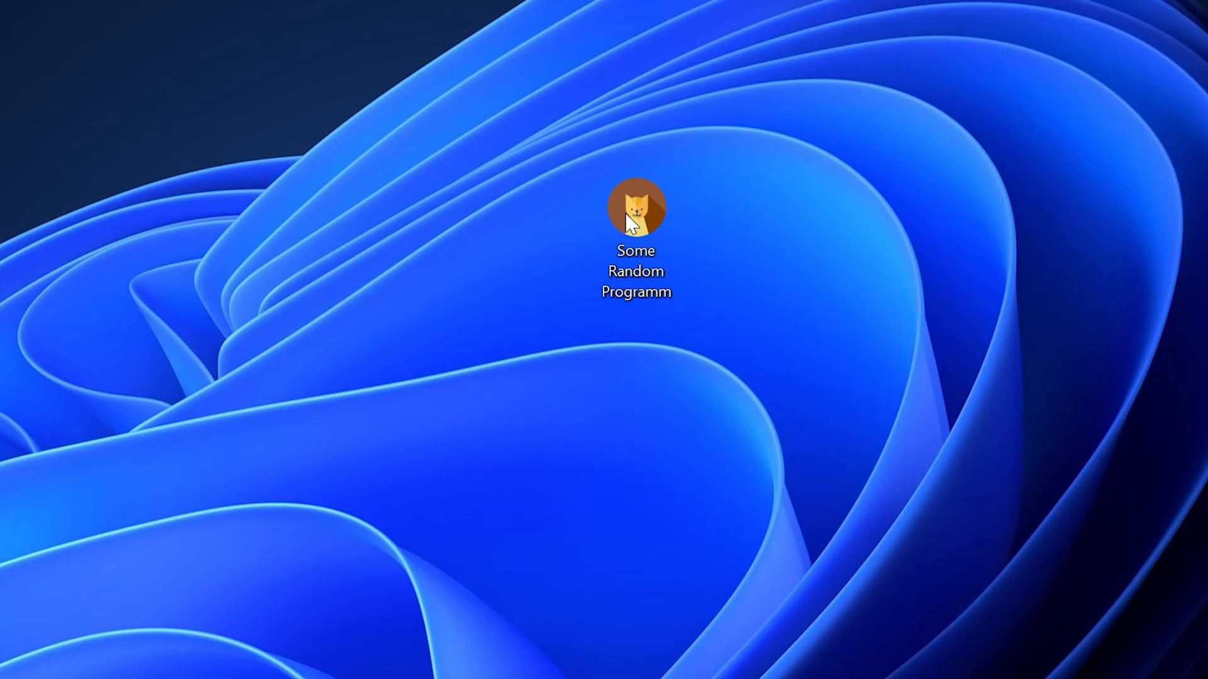
Step: Launch the Some Random Programm shortcut from the desktop
double_click(638, 210)
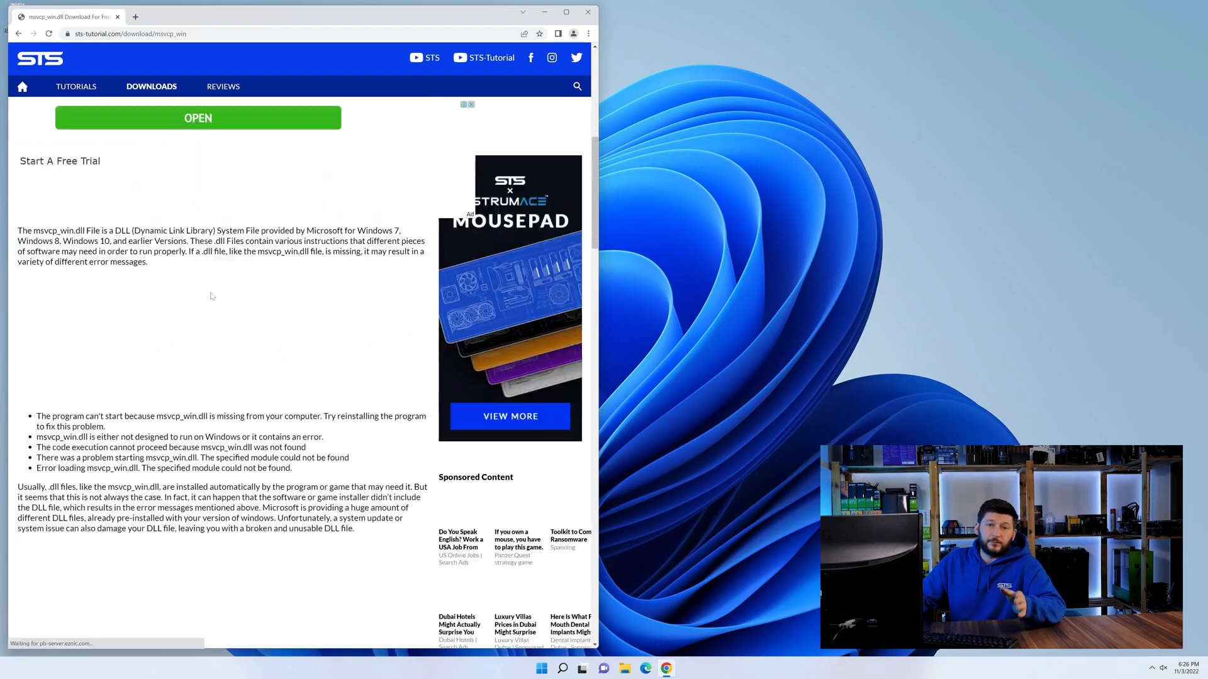
Step: Download the 32-bit and 64-bit msvcp_win.dll files from the STS-Tutorial page
scroll(down, 3)
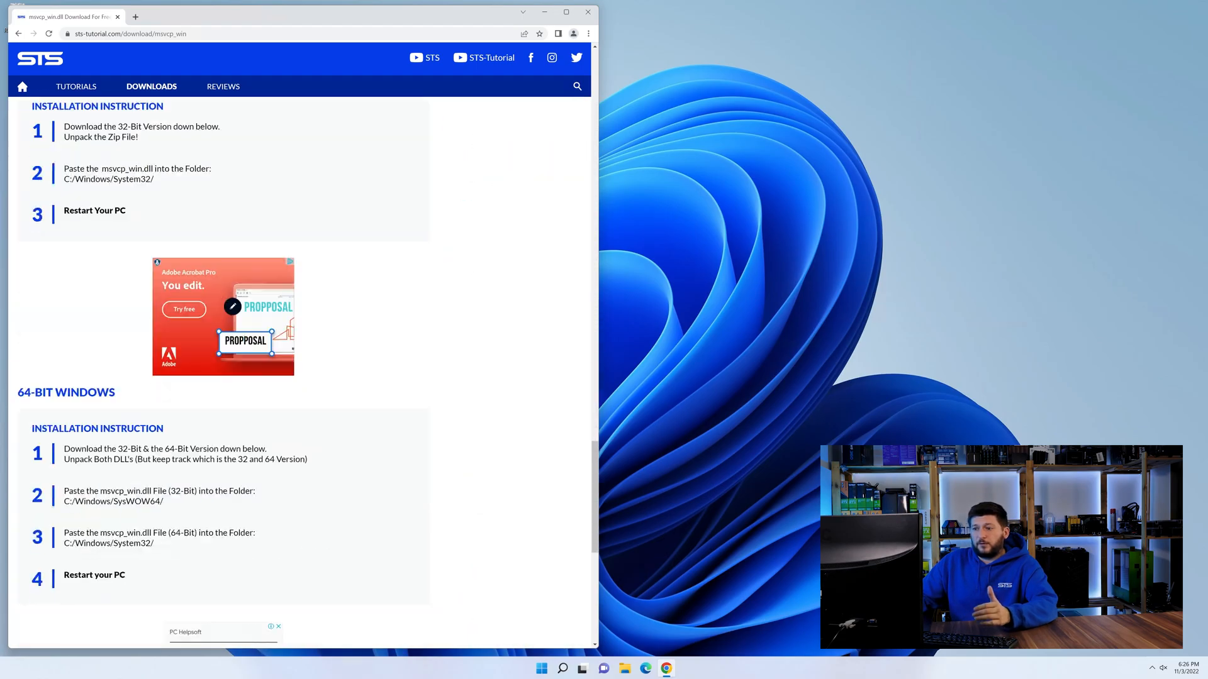
scroll(down, 3)
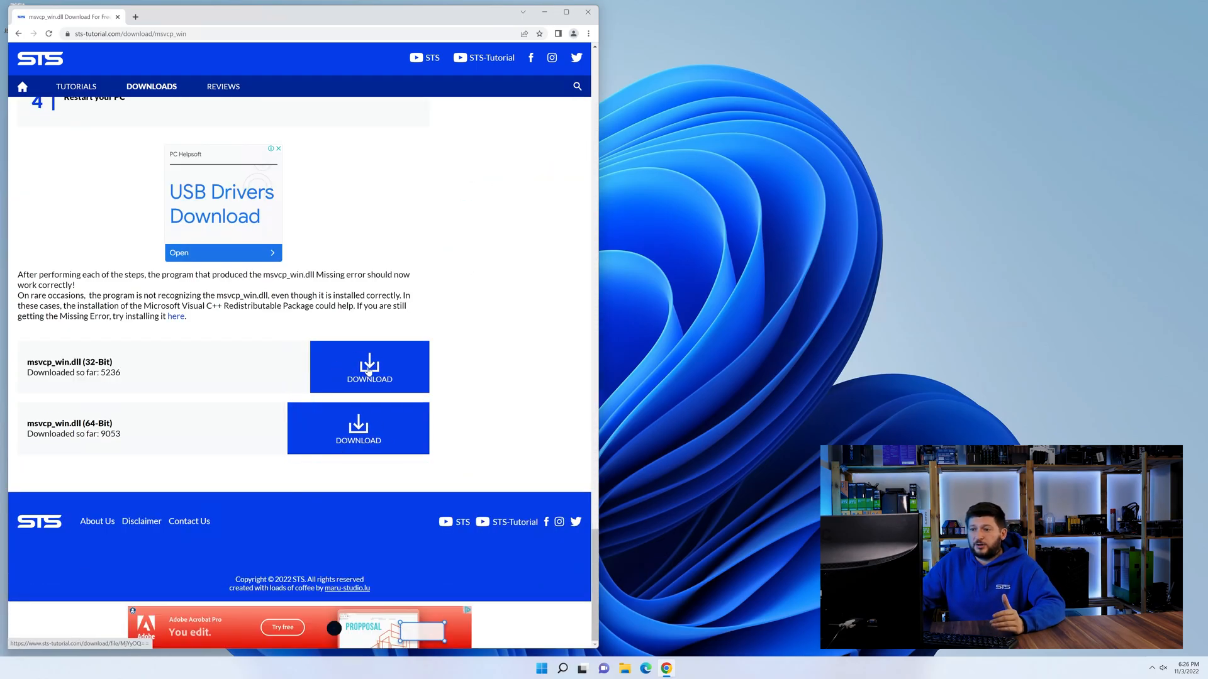
click(358, 428)
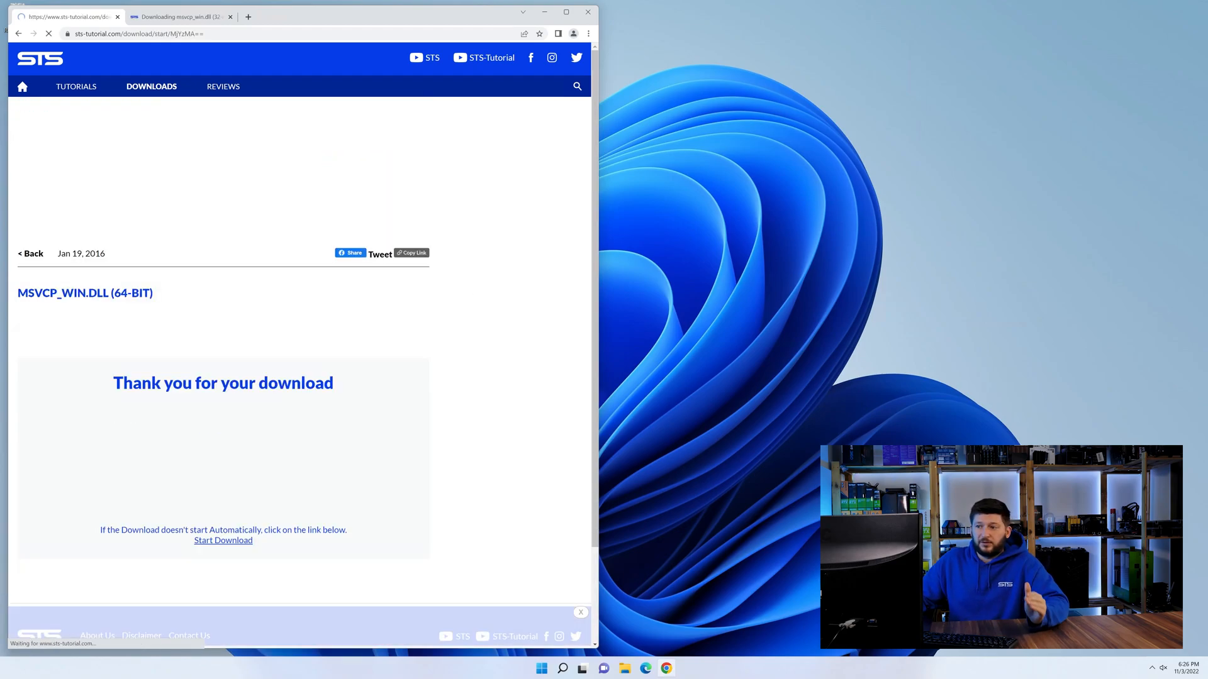
click(223, 540)
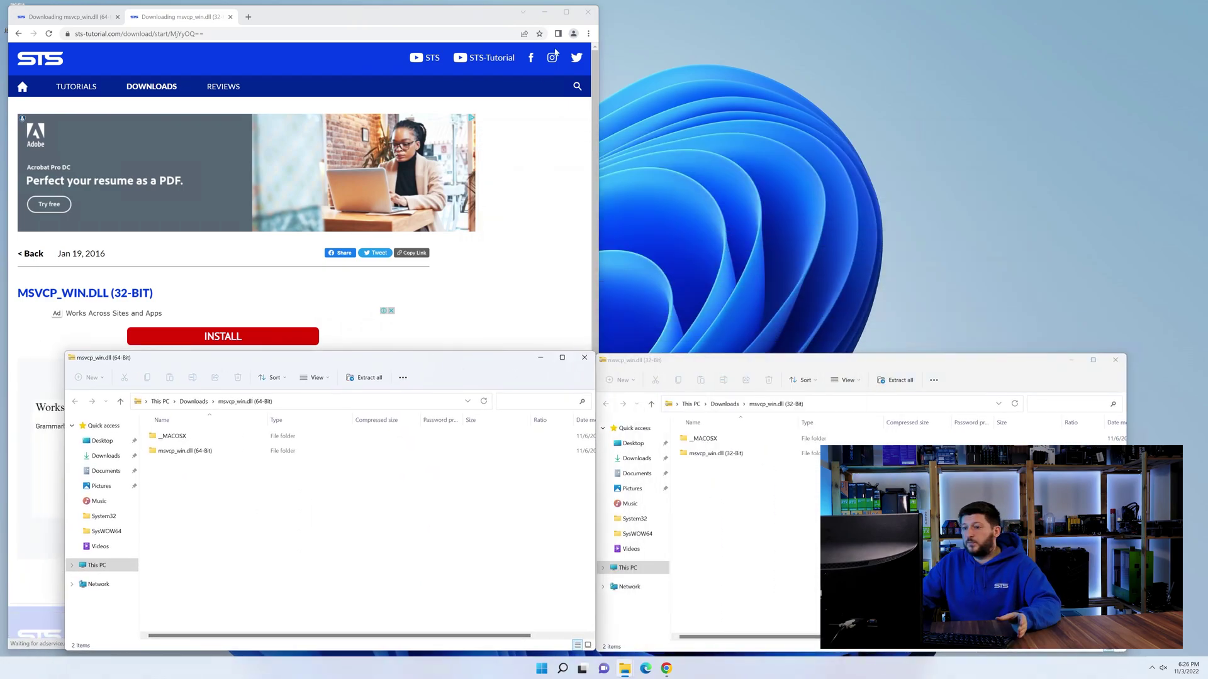
Step: Minimize Chrome and open C:\Windows in a new File Explorer window
click(591, 11)
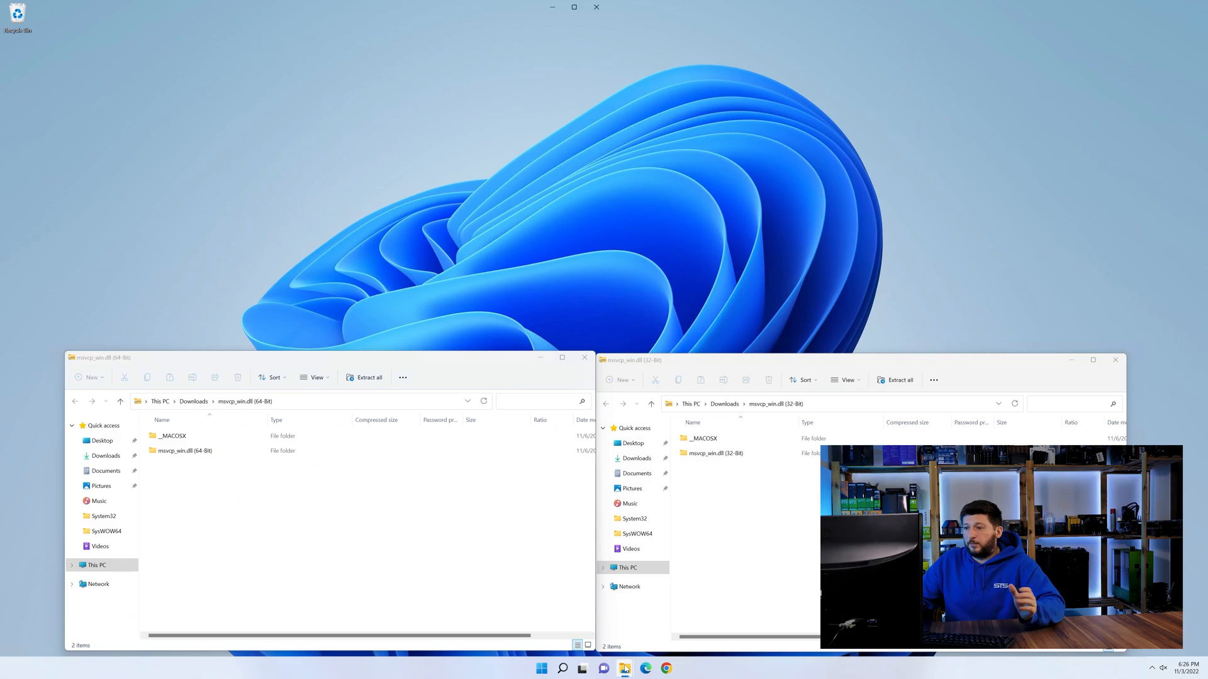
click(628, 669)
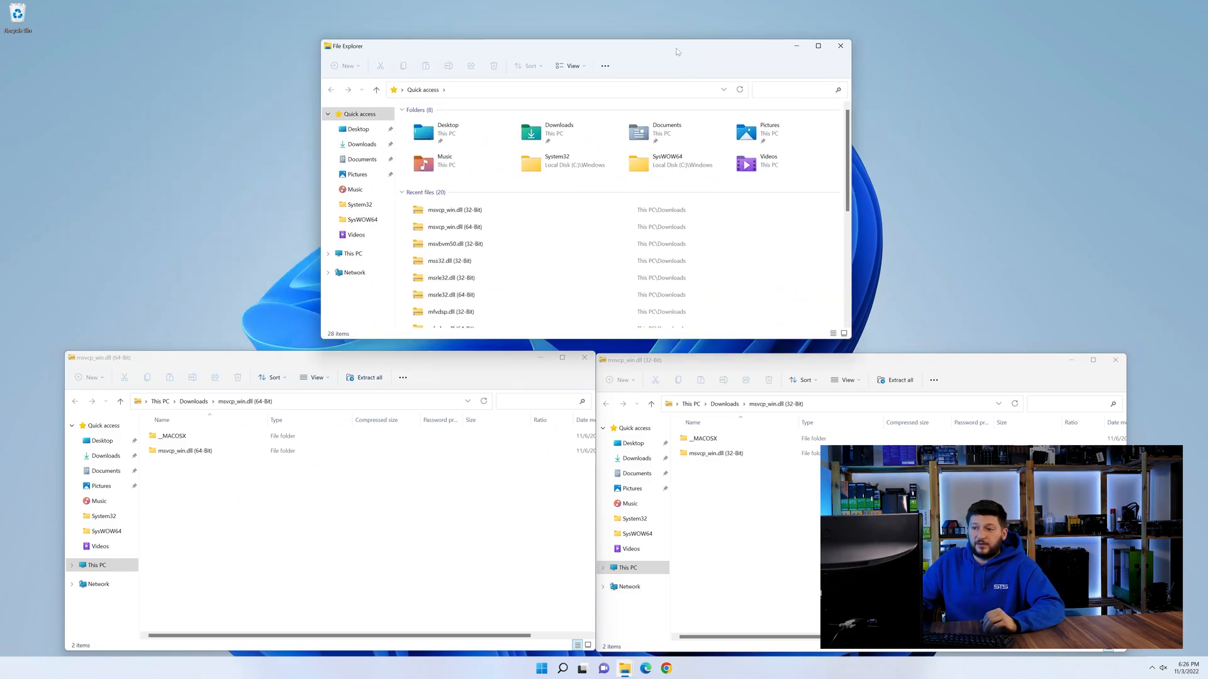
click(354, 254)
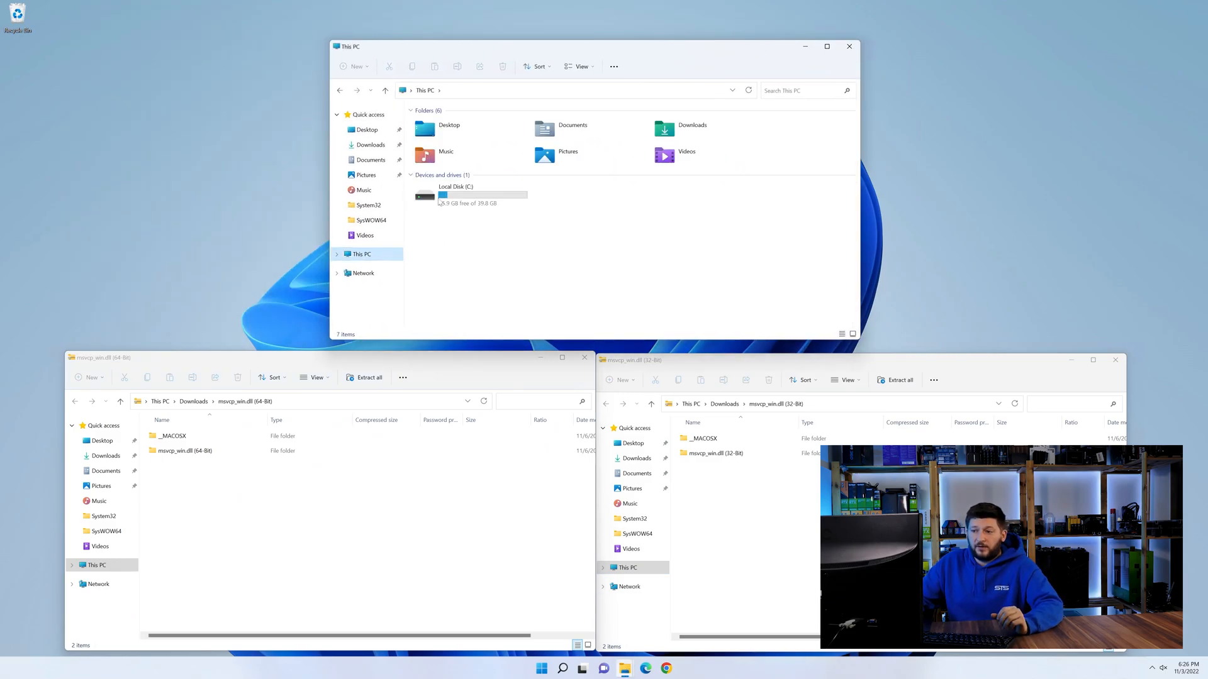
double_click(455, 193)
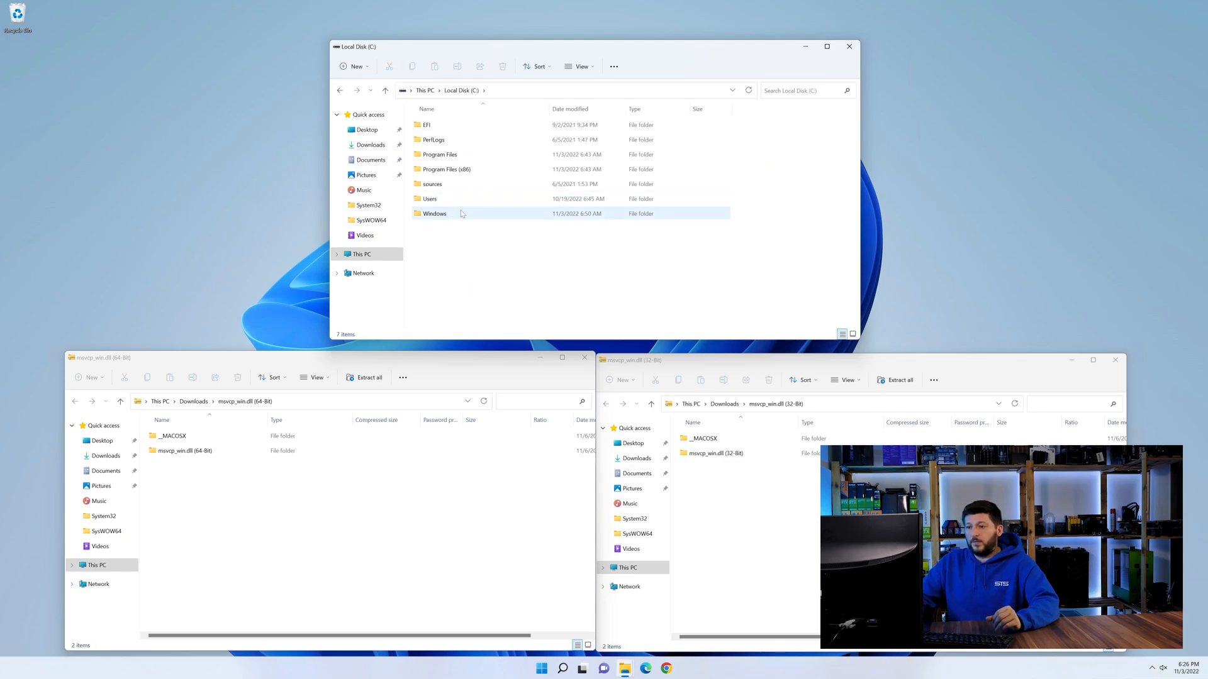
double_click(434, 214)
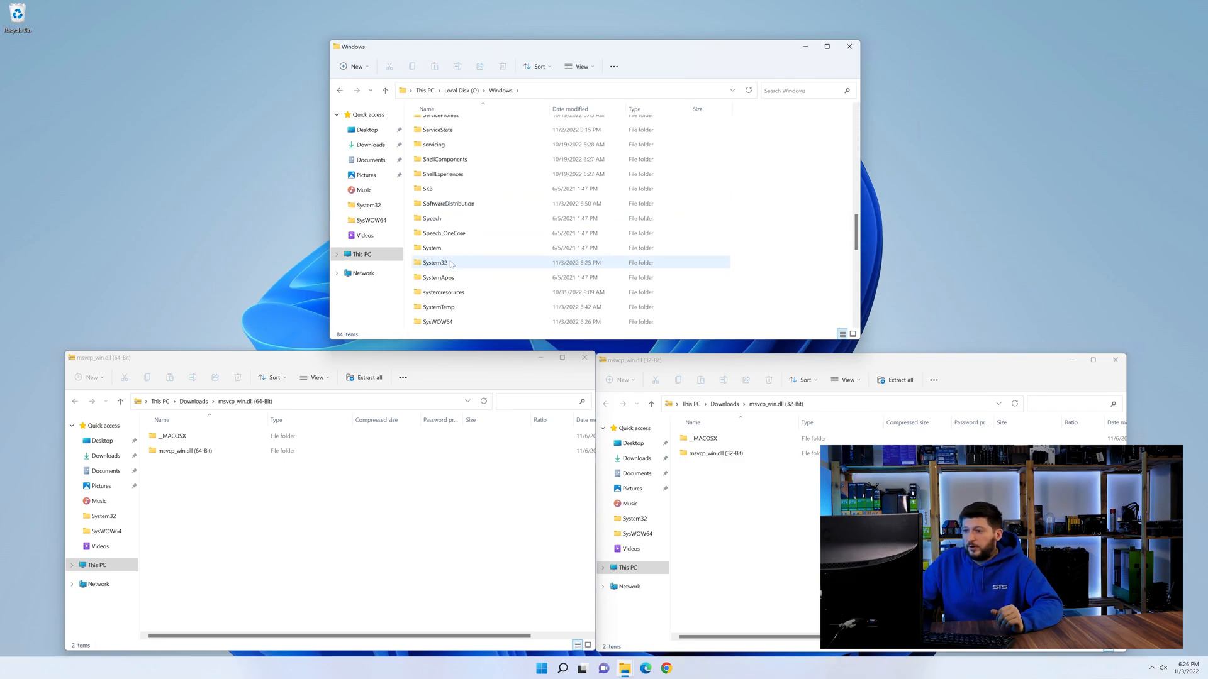
Step: Drag the 64-bit msvcp_win.dll into System32 and close the Windows window
click(436, 263)
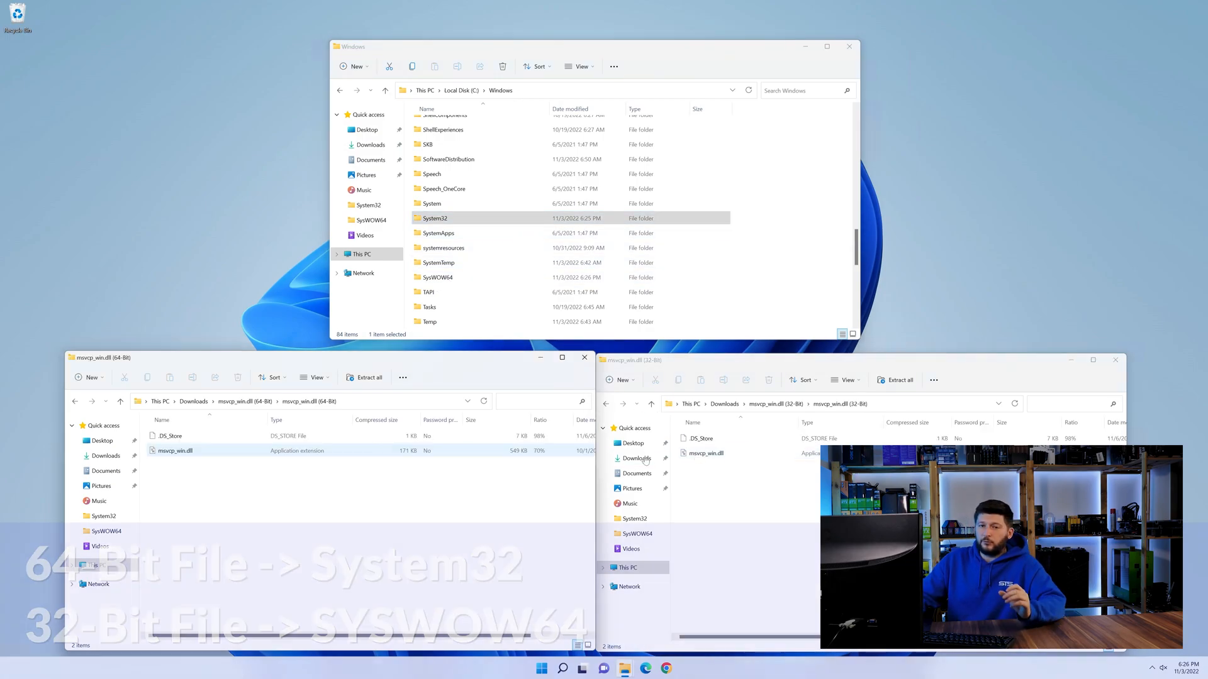
drag(704, 452, 436, 277)
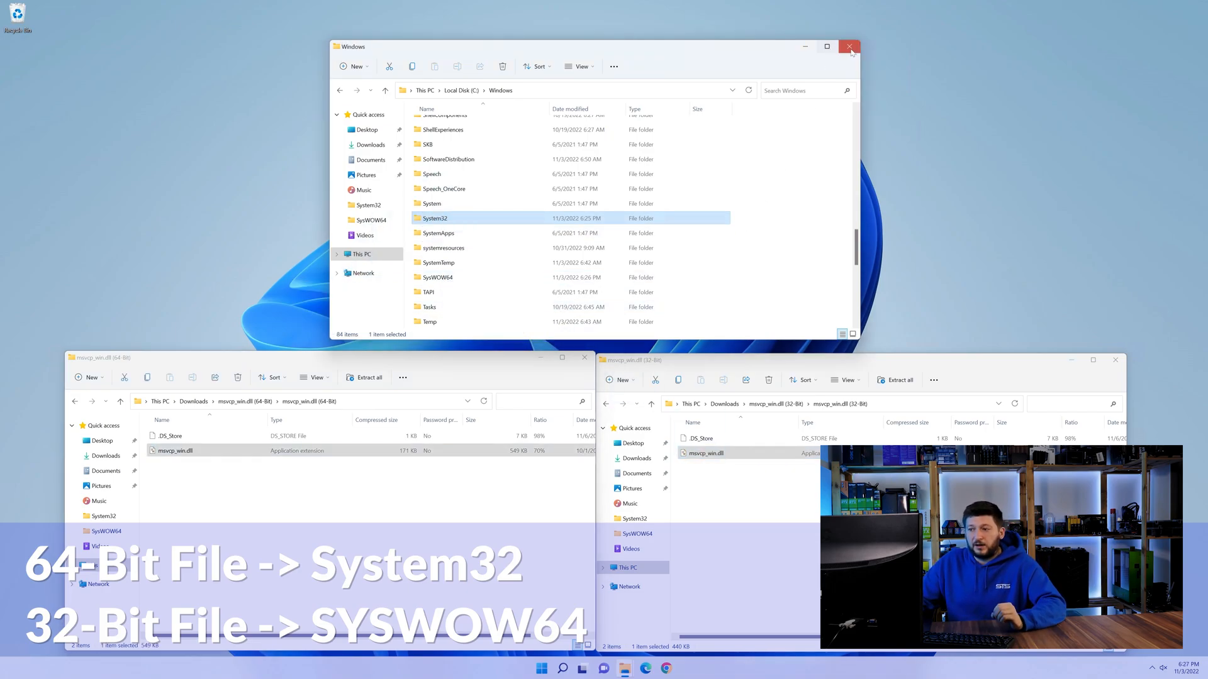
click(847, 47)
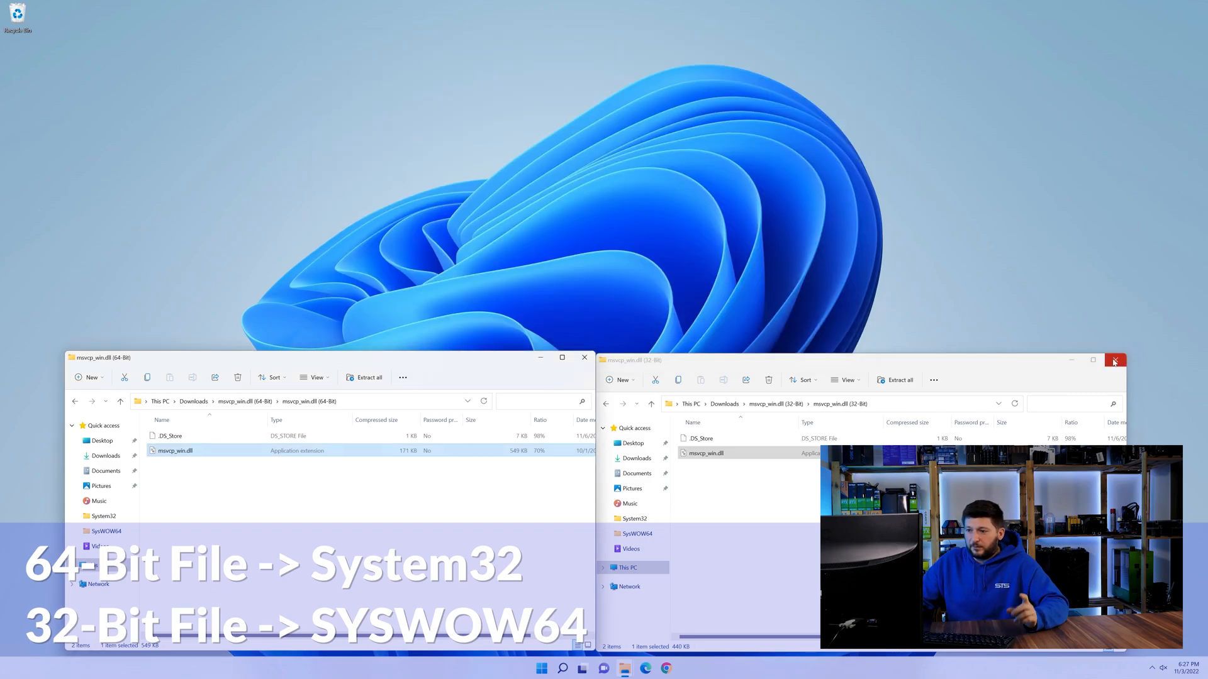
Step: Close the 32-bit msvcp_win.dll Explorer window
click(1114, 361)
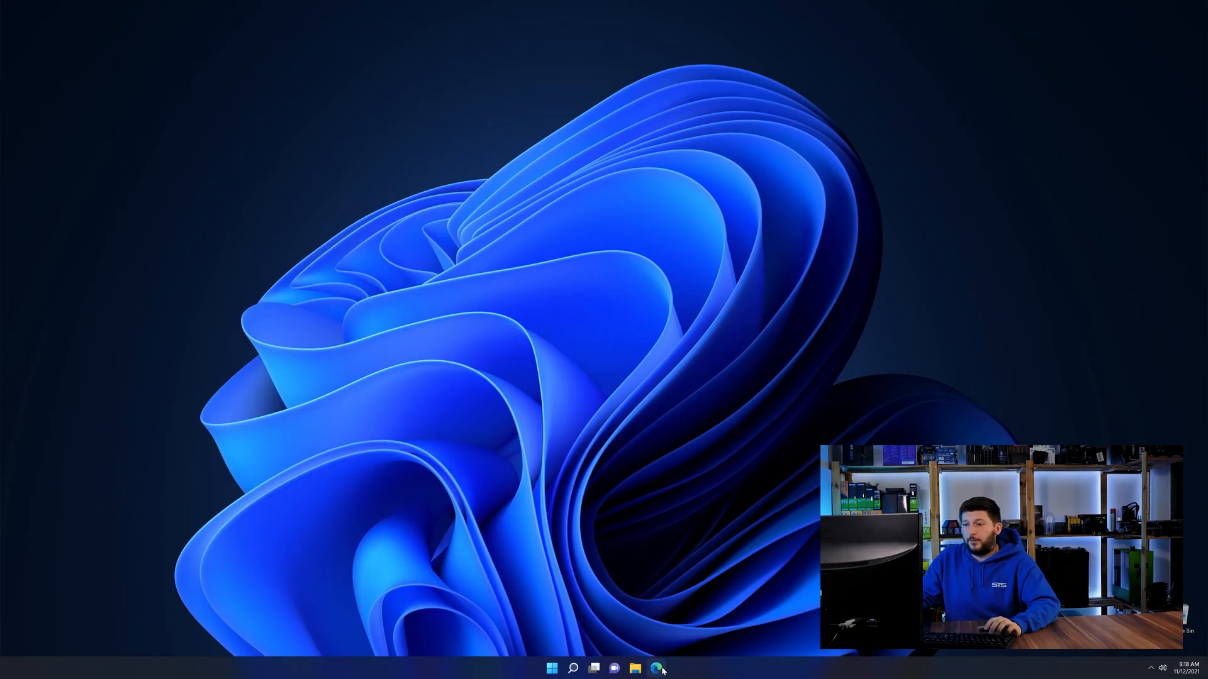
Step: Browse the STS-Tutorial Visual C++ Redistributable 2019 page in Edge
click(663, 669)
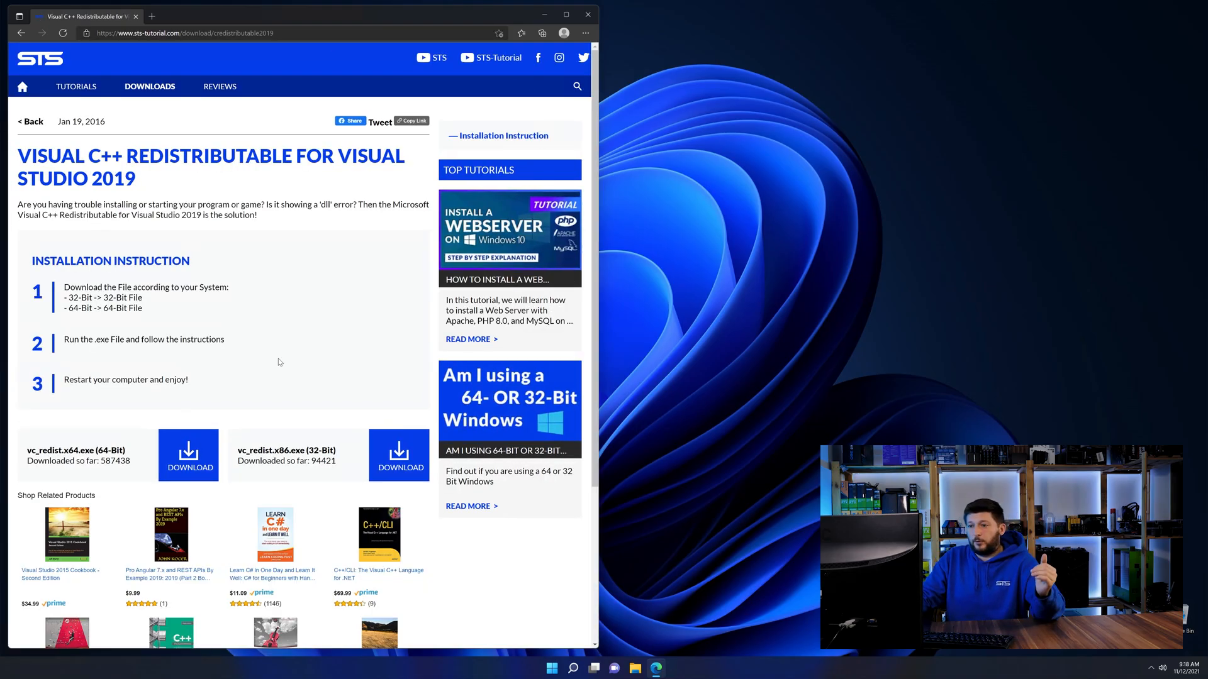
scroll(down, 3)
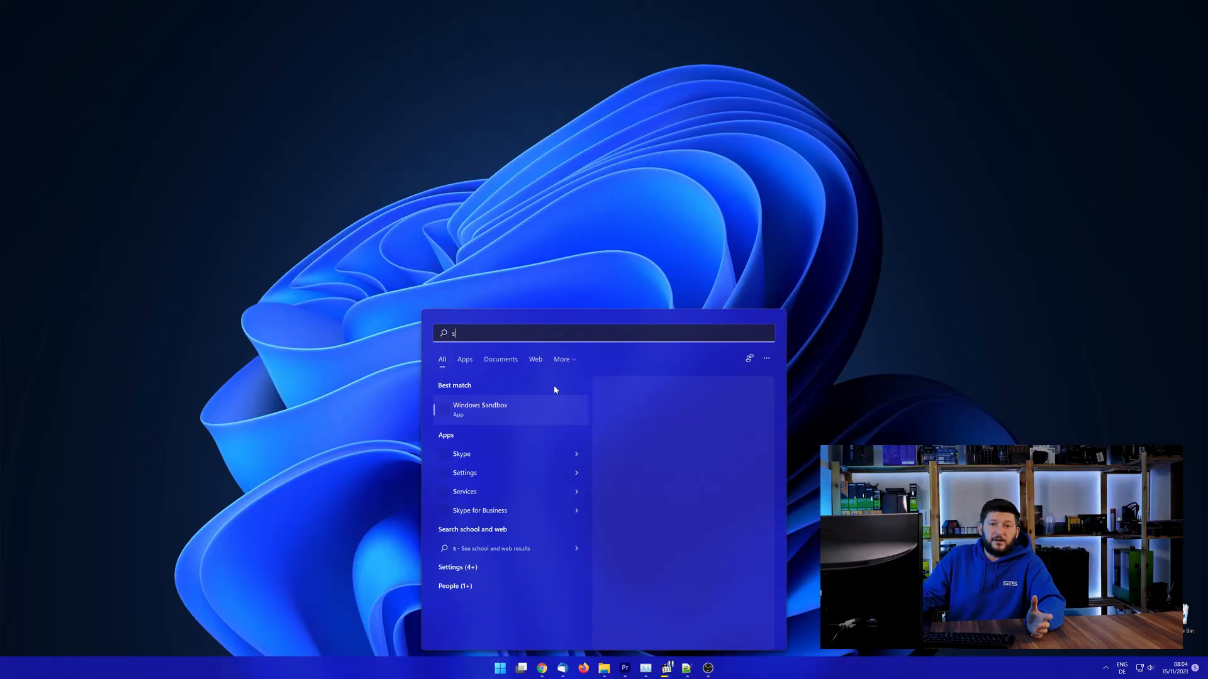
Step: Check the Windows type in System, then install the x64 Visual C++ Redistributable
text(ystem)
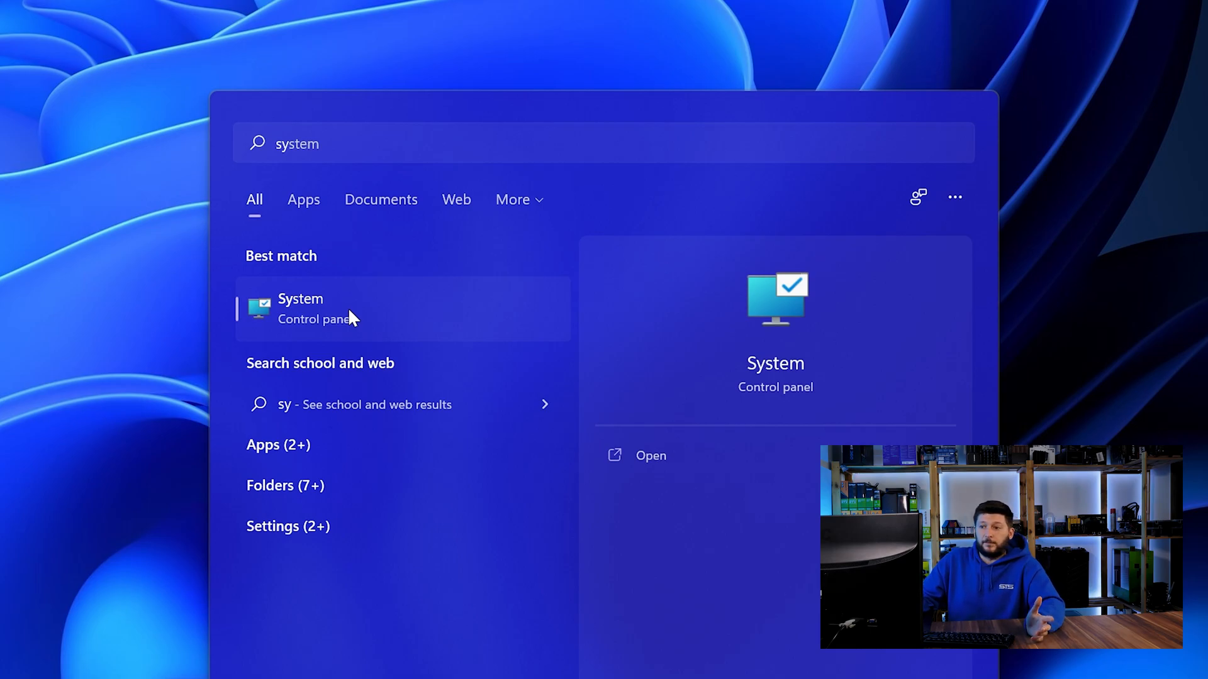
click(300, 308)
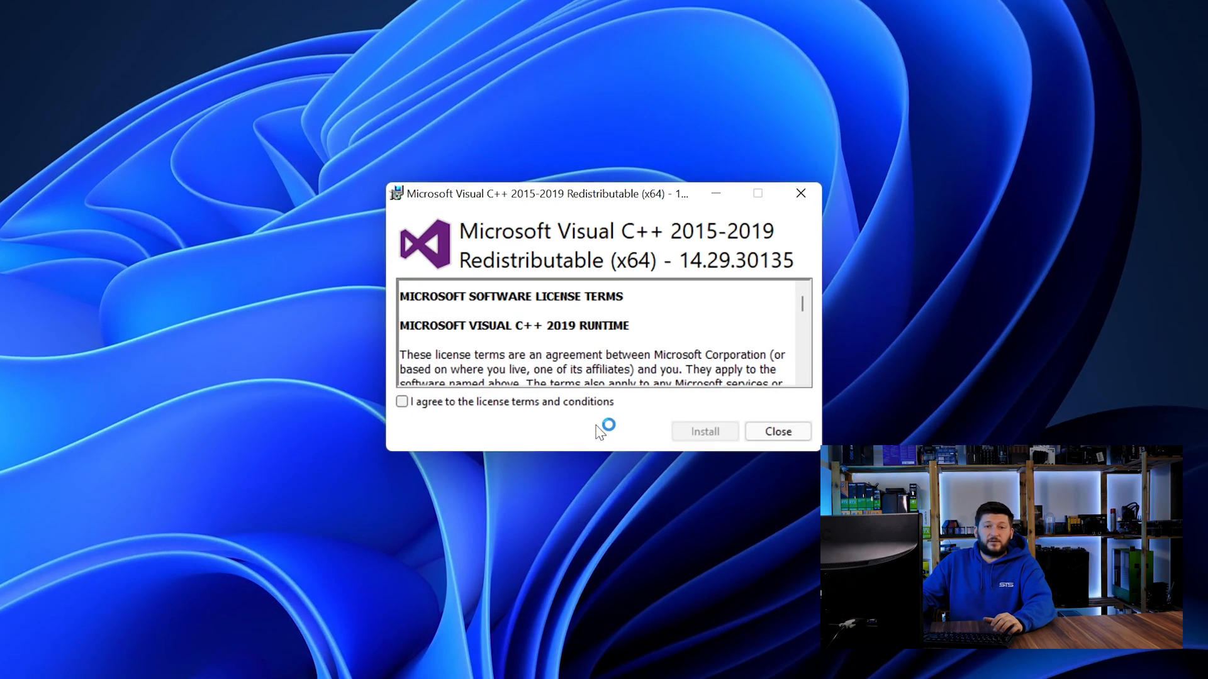
click(704, 431)
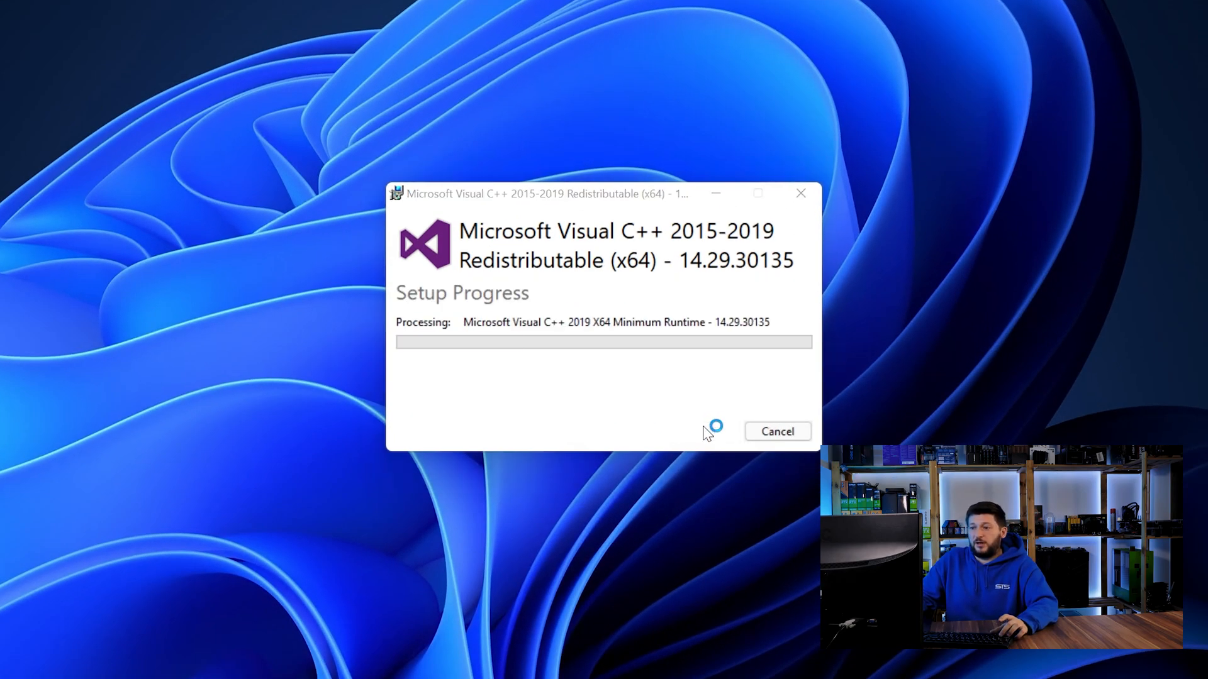